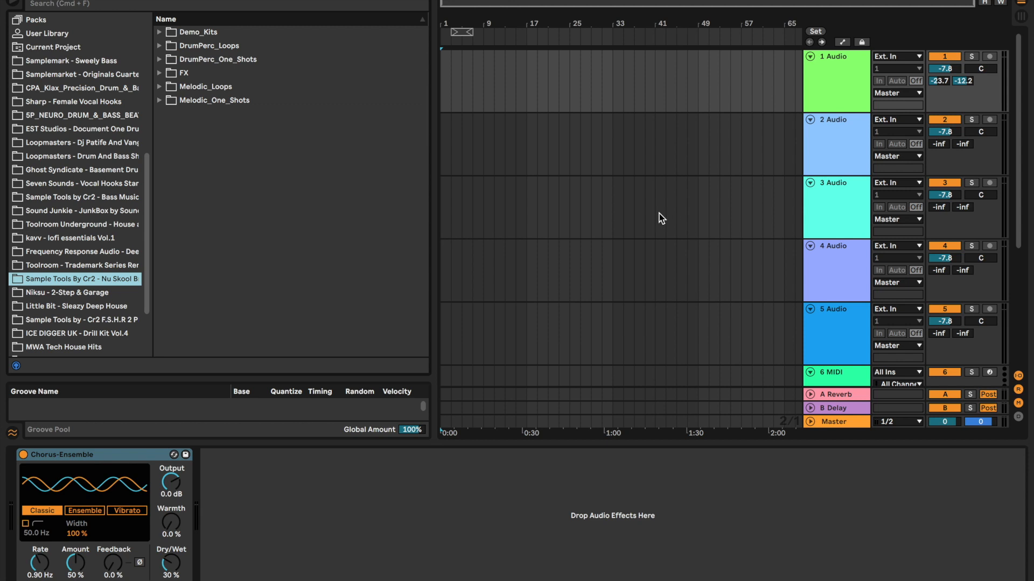
# - Expand the Nu Skool pack's FX folder to list its NSB_FX samples
pyautogui.rightClick(86, 279)
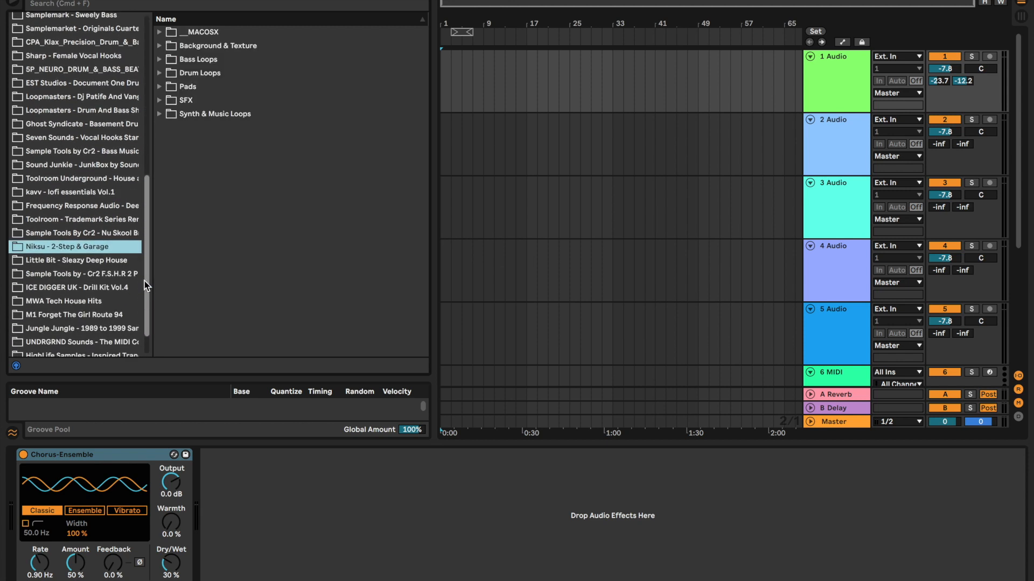
pyautogui.click(76, 233)
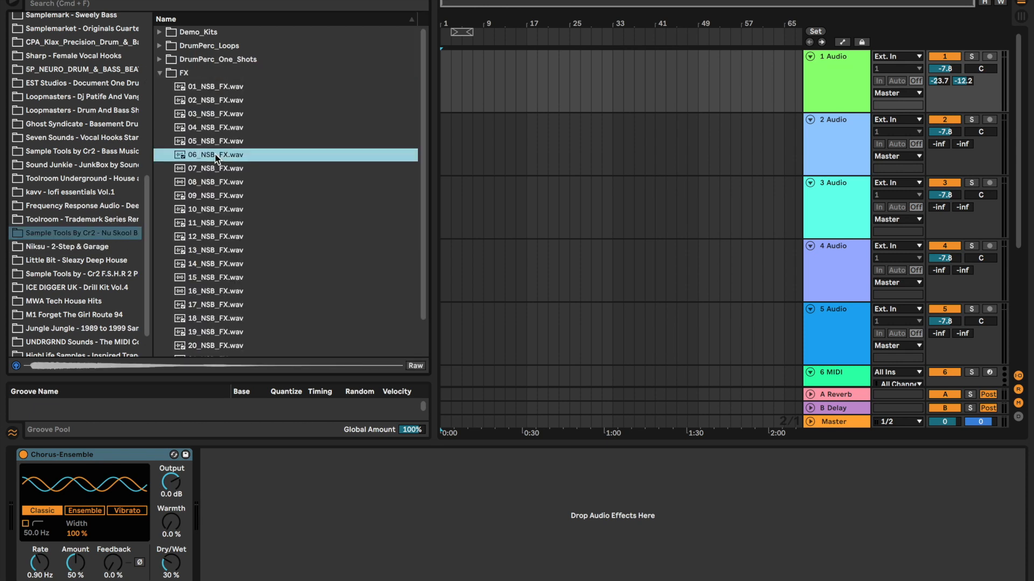
# - Drop 06_NSB_FX onto track 3 and warp it in Beats mode preserving 1/8 notes
pyautogui.moveTo(215, 156); pyautogui.dragTo(454, 192)
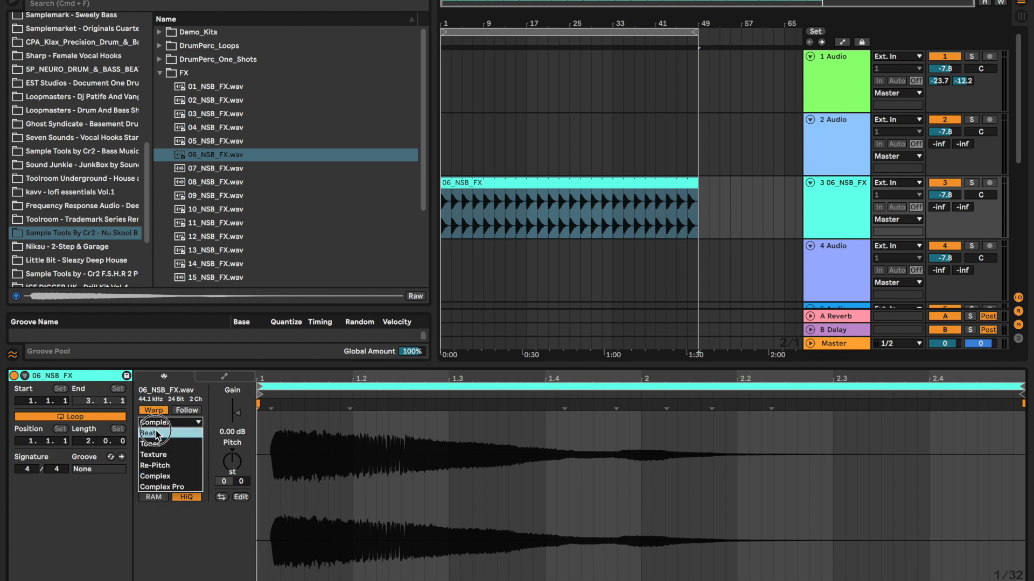
pyautogui.click(148, 432)
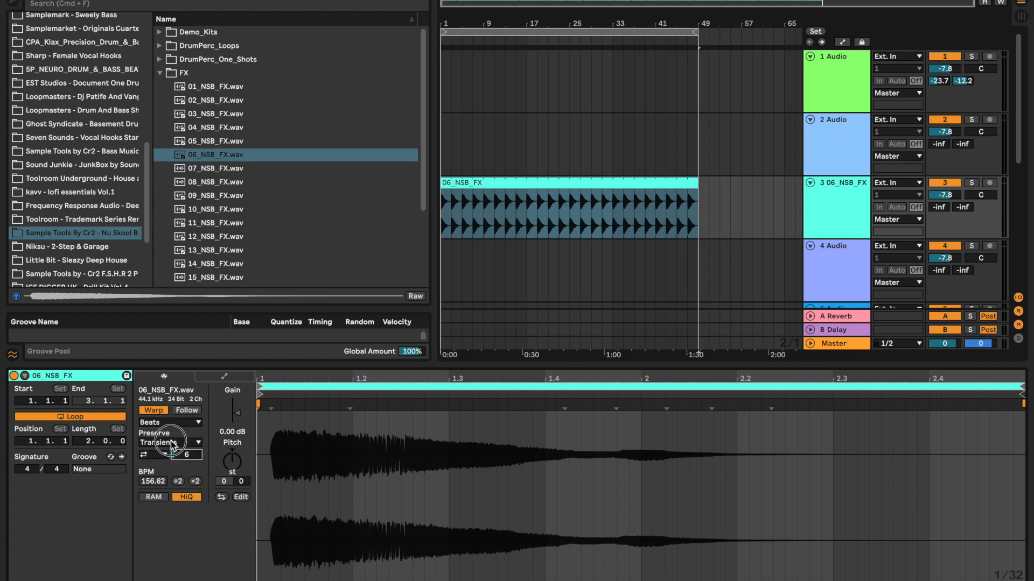
pyautogui.click(168, 441)
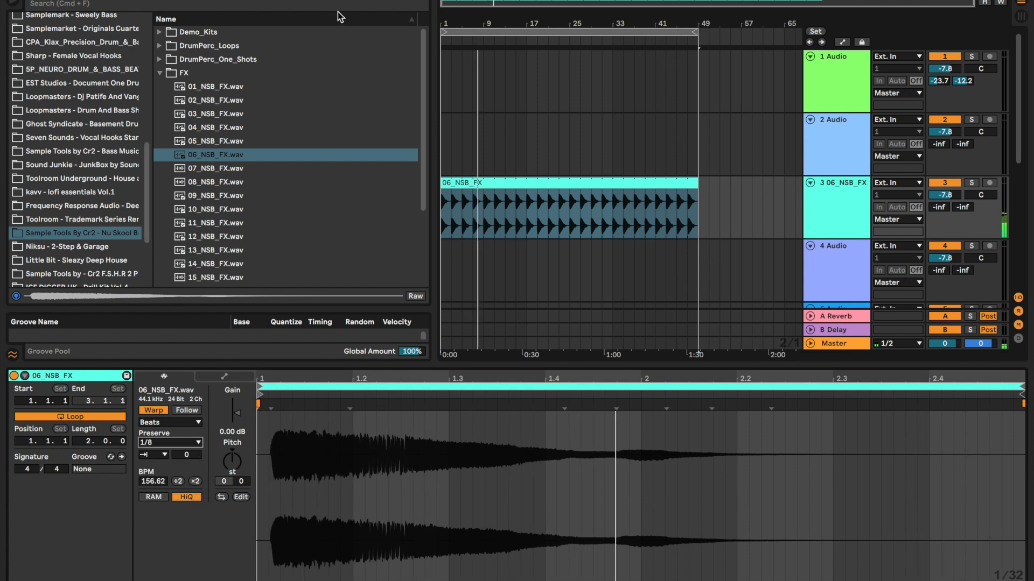
# - Search 'tan', insert Tantra after the chorus and load its FLT Clouds preset
pyautogui.write('tan')
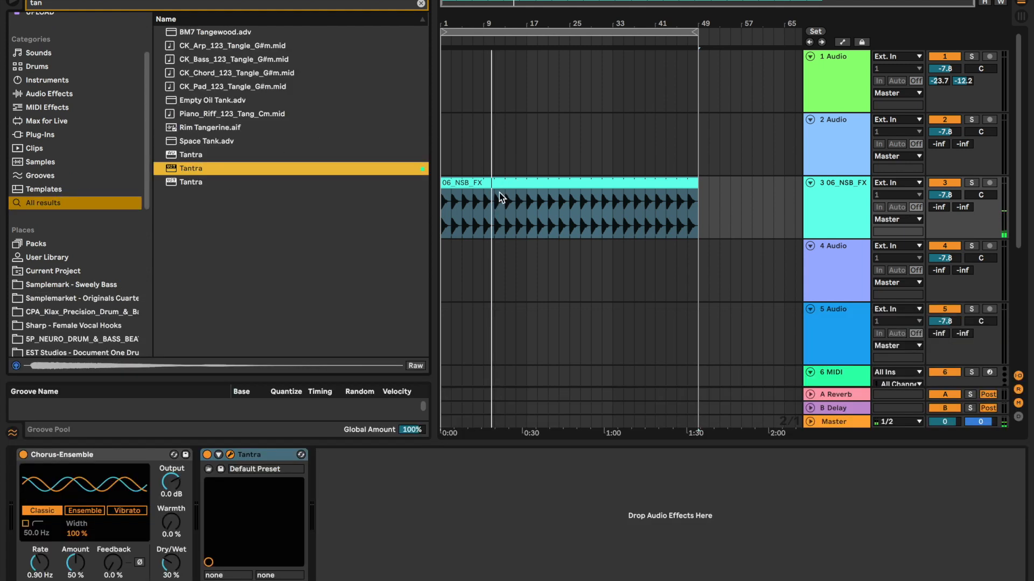
pyautogui.doubleClick(190, 168)
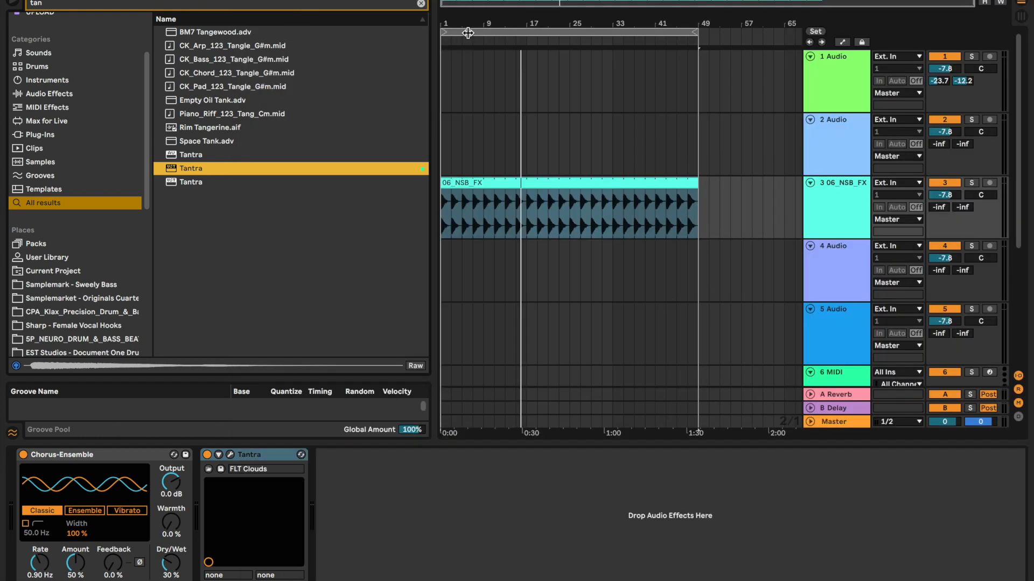
pyautogui.scroll(-3)
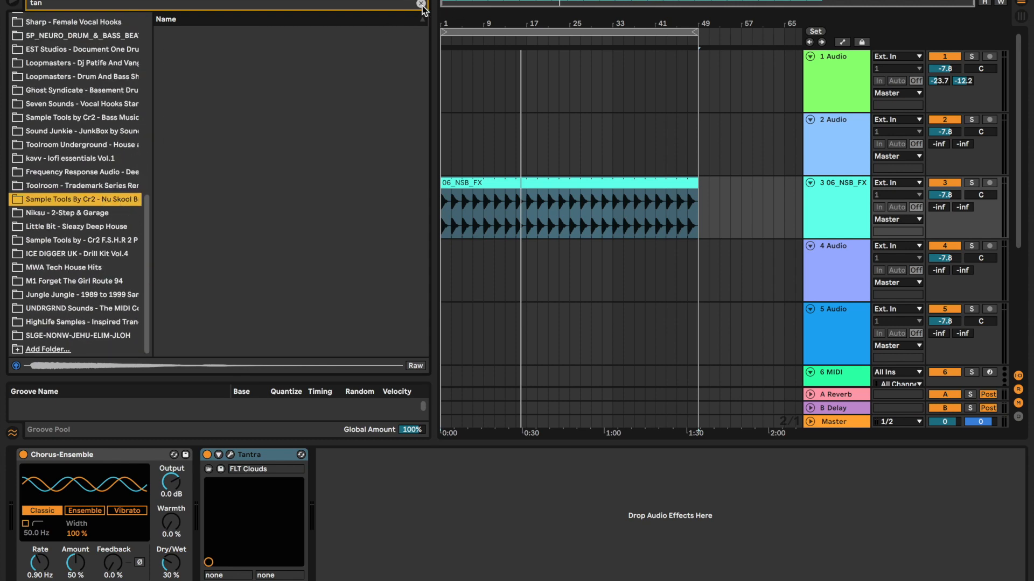
# - Clear the search and browse DrumPerc_Loops > Drum_Loops down to Drum_Loop_12
pyautogui.click(421, 5)
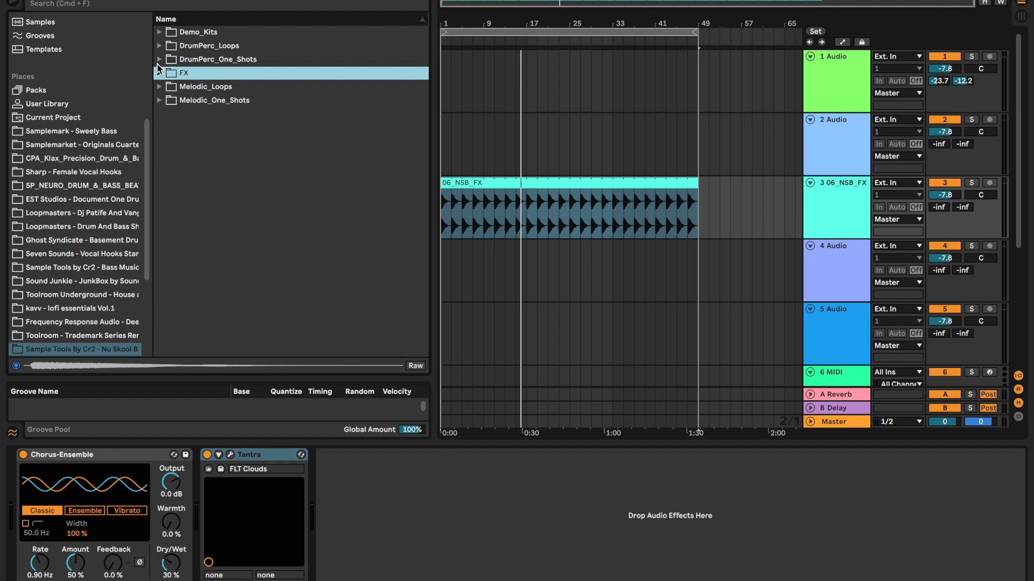
pyautogui.moveTo(163, 52)
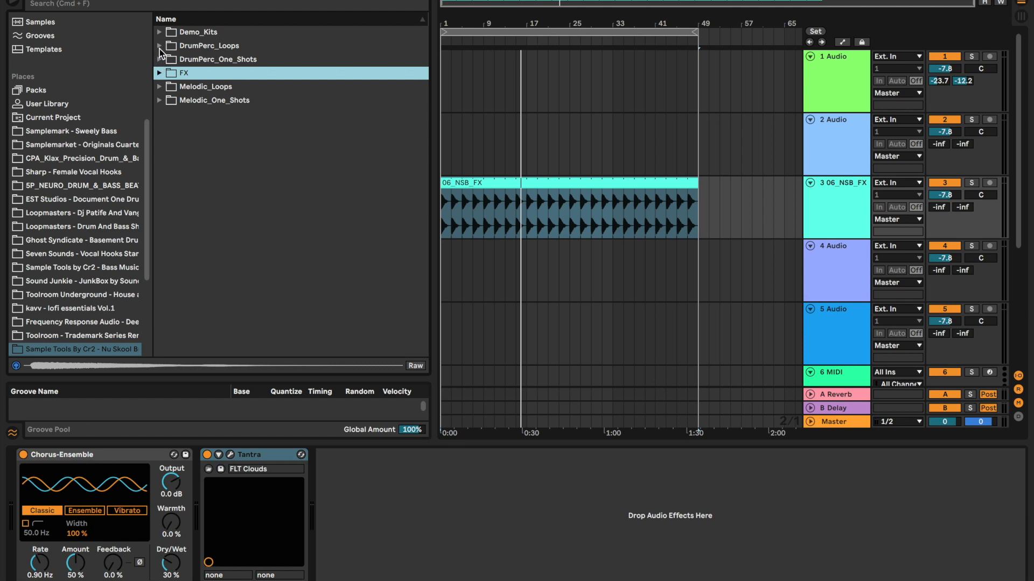
pyautogui.click(159, 45)
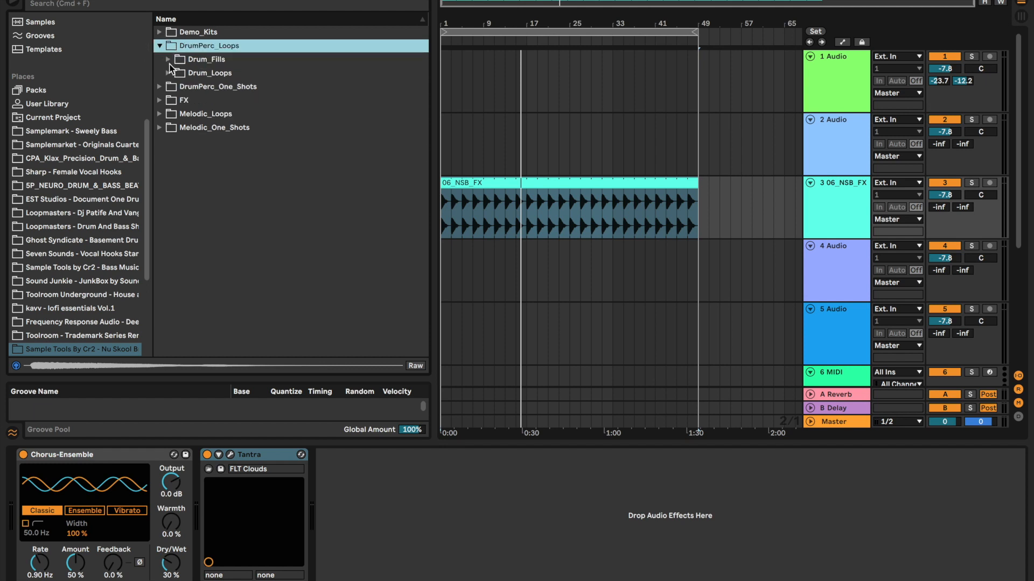
pyautogui.click(160, 72)
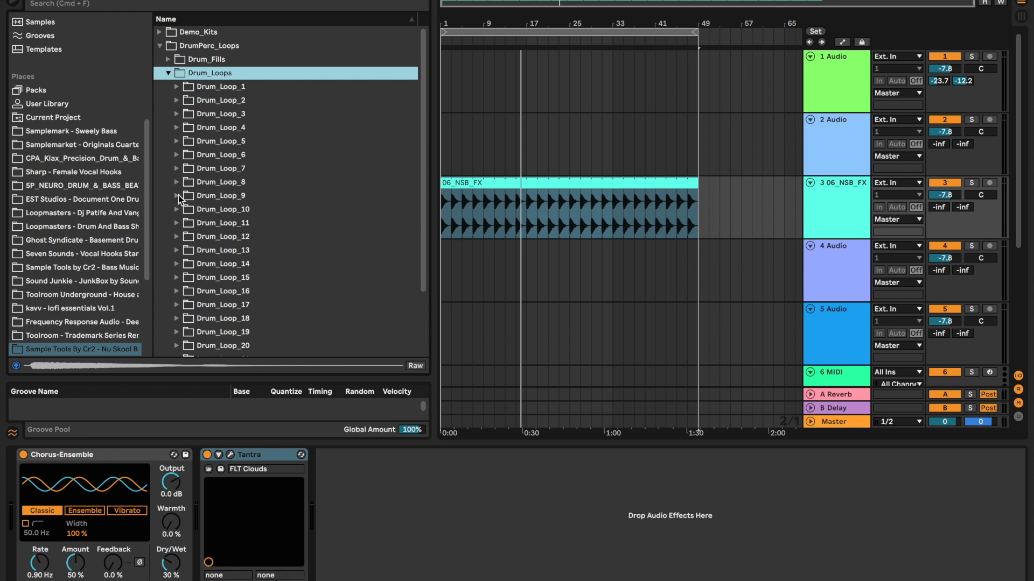
pyautogui.scroll(-3)
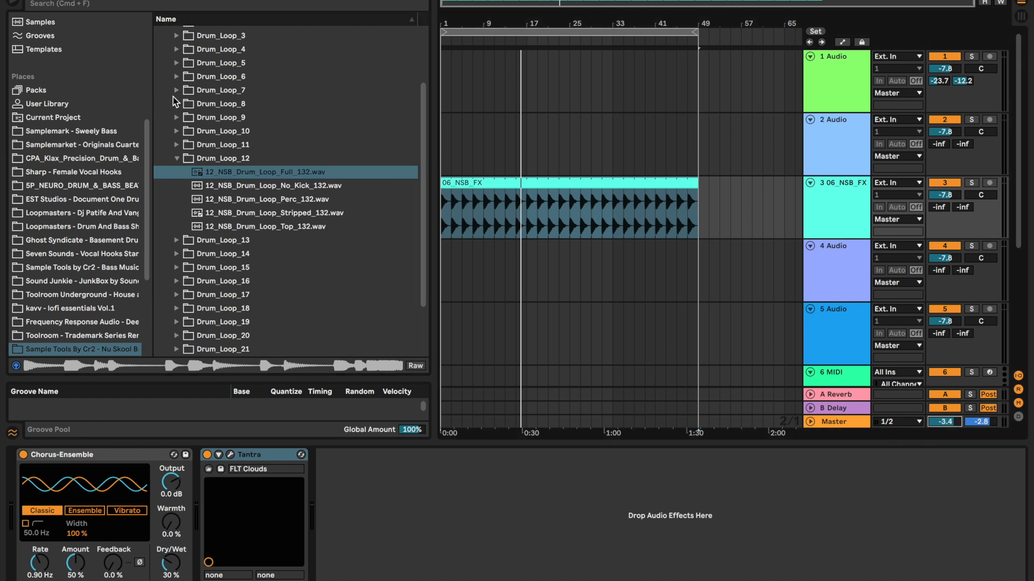
# - Place 07_NSB_Drum_Loop_Full_130 on track 2 to bar 49, solo it, and browse to Bass_Loops
pyautogui.click(216, 103)
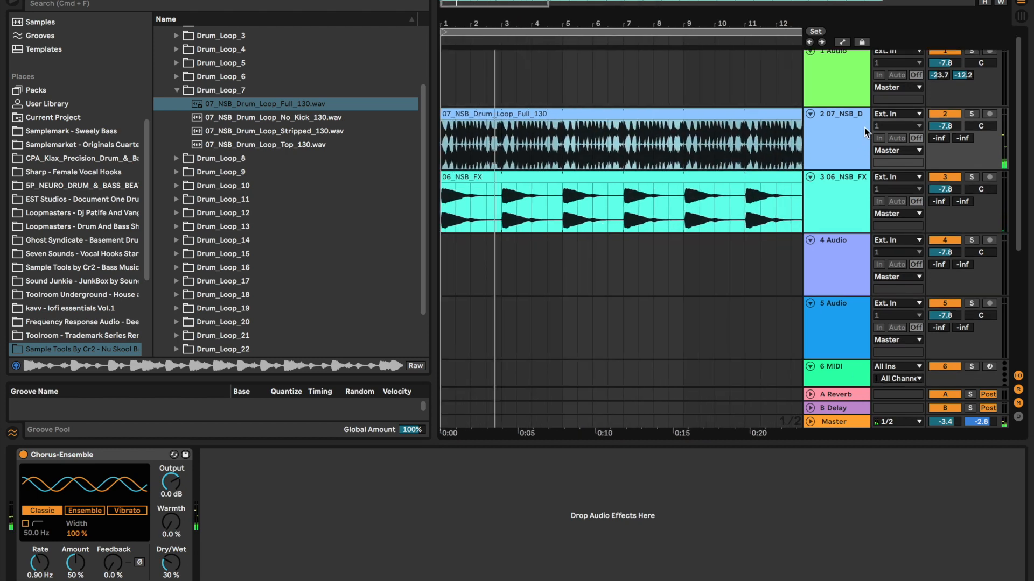
pyautogui.click(972, 113)
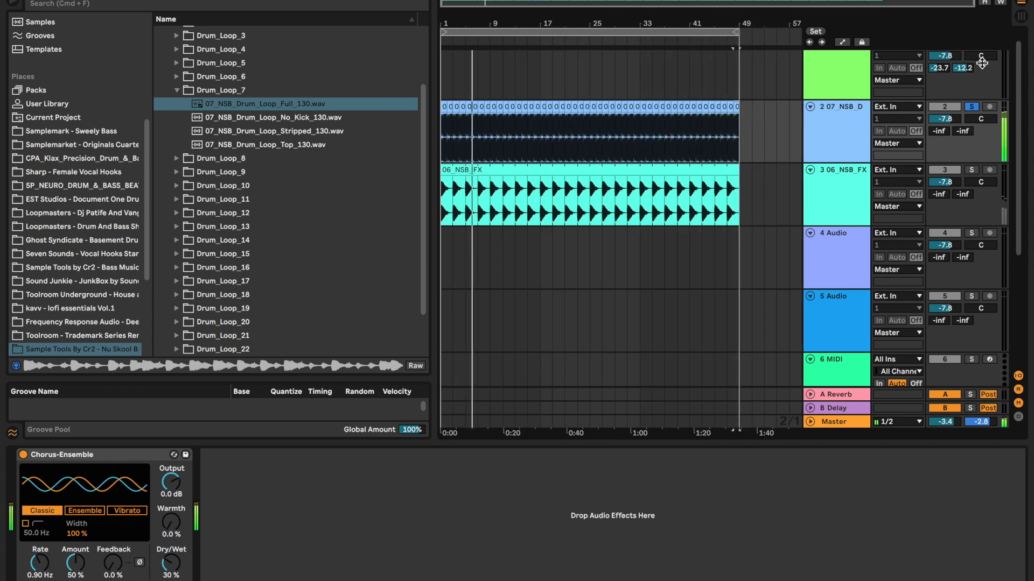
pyautogui.click(970, 106)
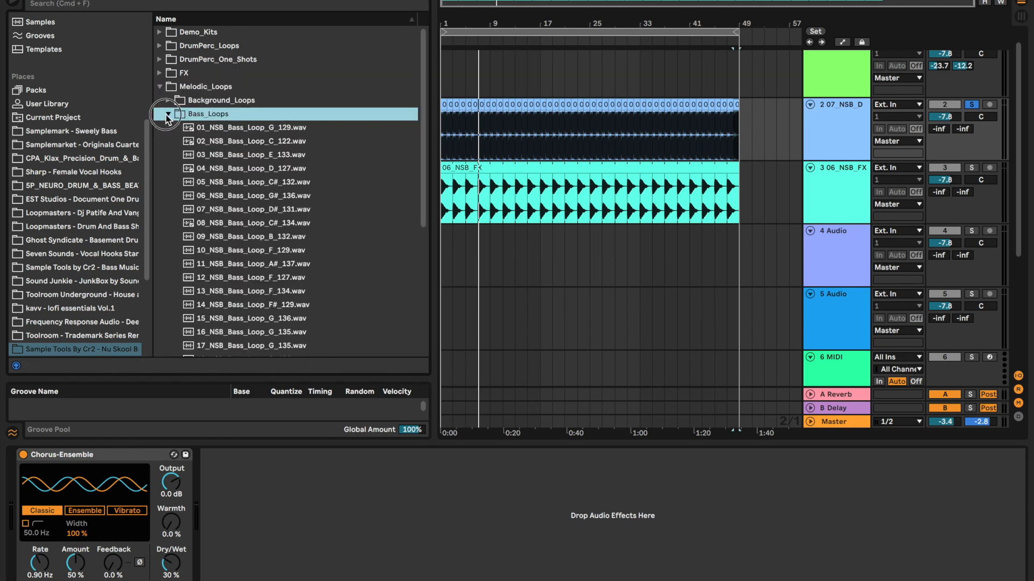
# - Preview bass loops, place 07_NSB_Bass_Loop_D#_131 on track 5, then start saving the set
pyautogui.click(207, 113)
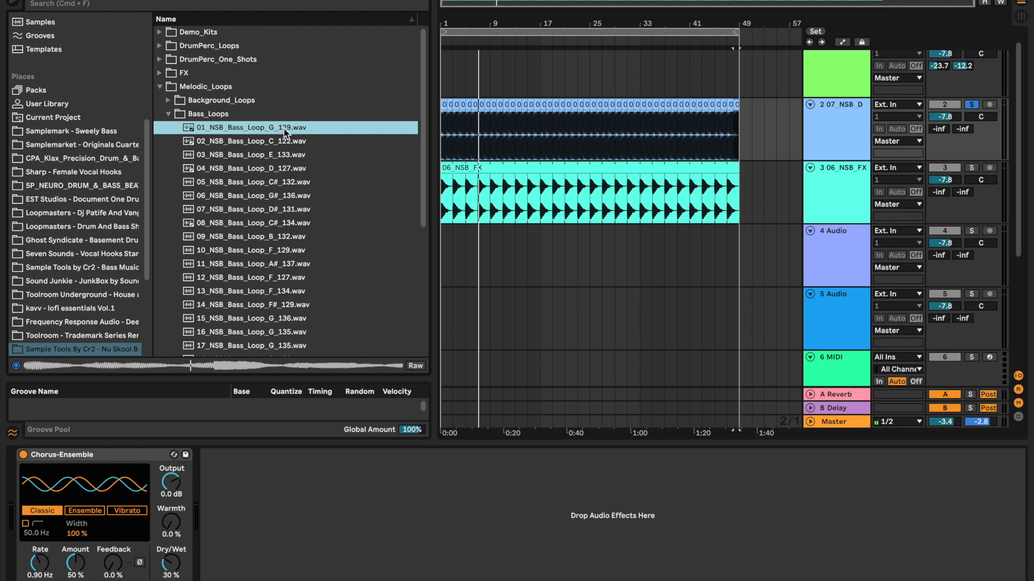
pyautogui.click(251, 141)
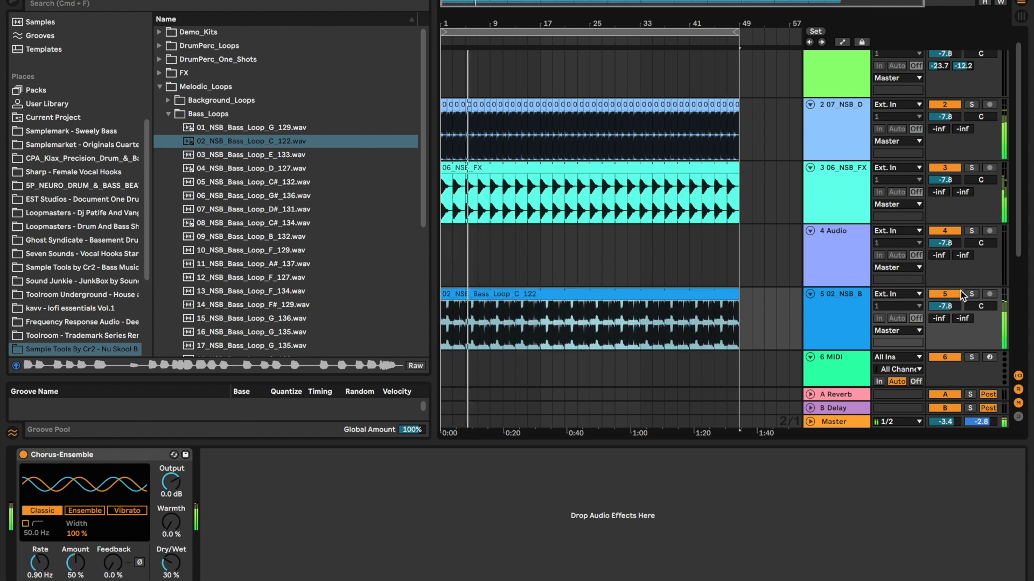
pyautogui.click(251, 209)
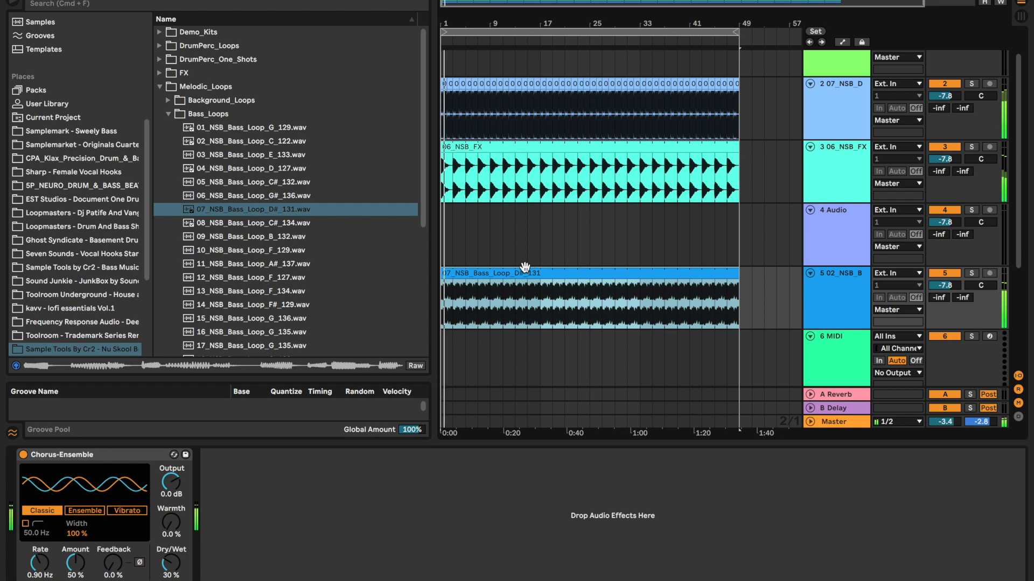
pyautogui.press('cmd+s')
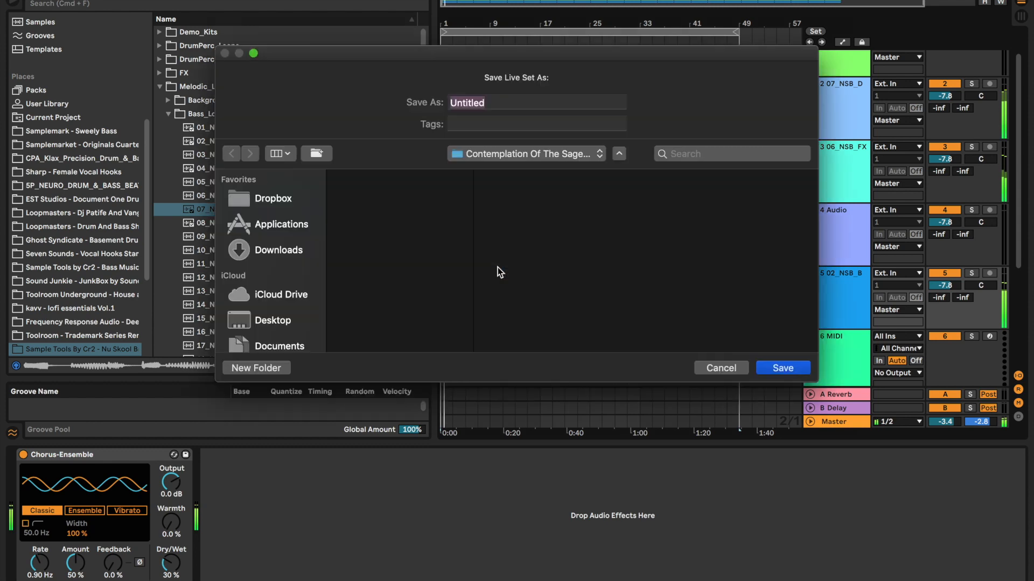
# - Name the Live Set 'George has' and save it in the project folder
pyautogui.write('G')
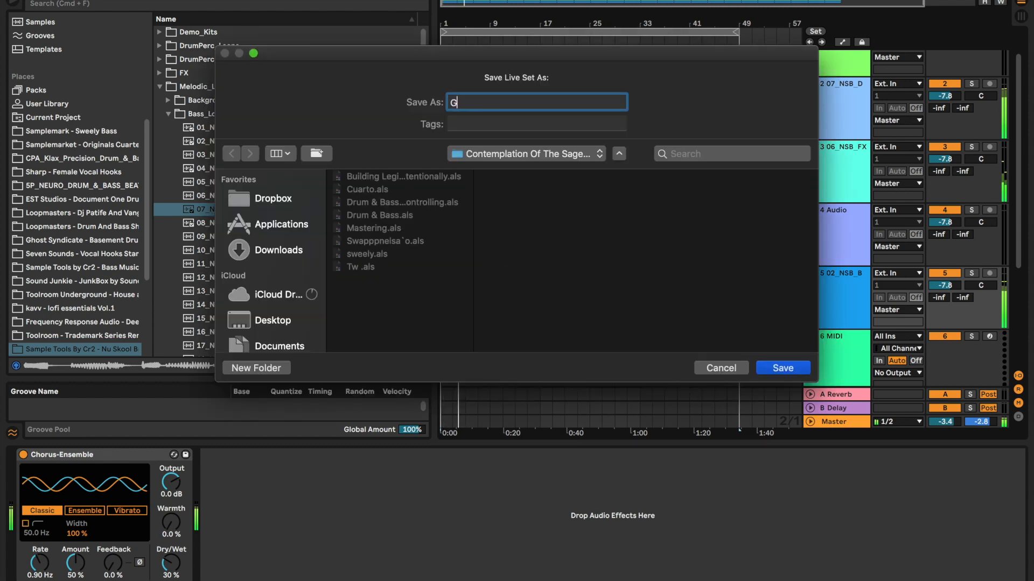
pyautogui.write('eorge has')
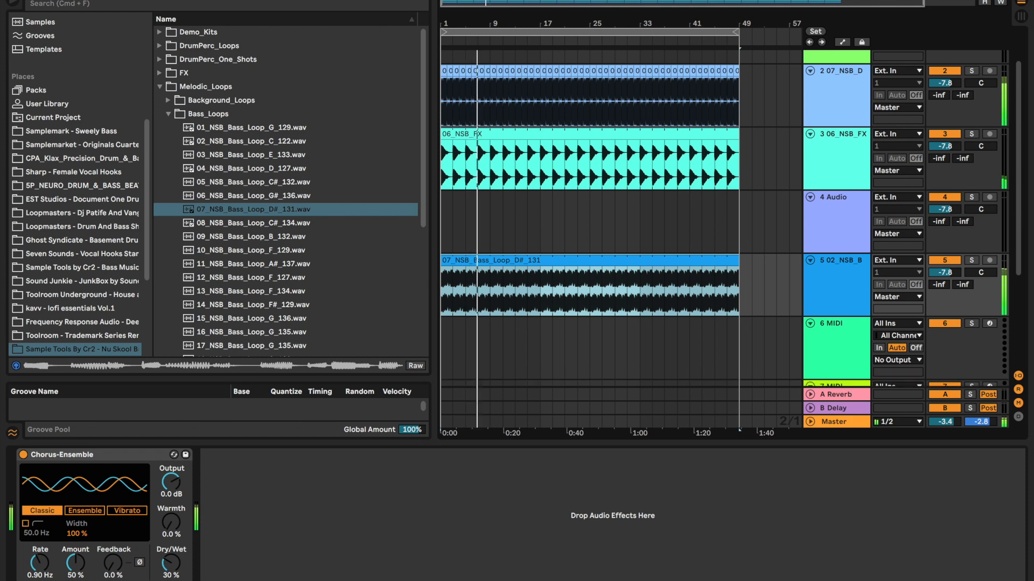
# - Search 'com', load a Compressor, then select the Samplemark - Sweely Bass pack
pyautogui.click(169, 113)
pyautogui.write('com')
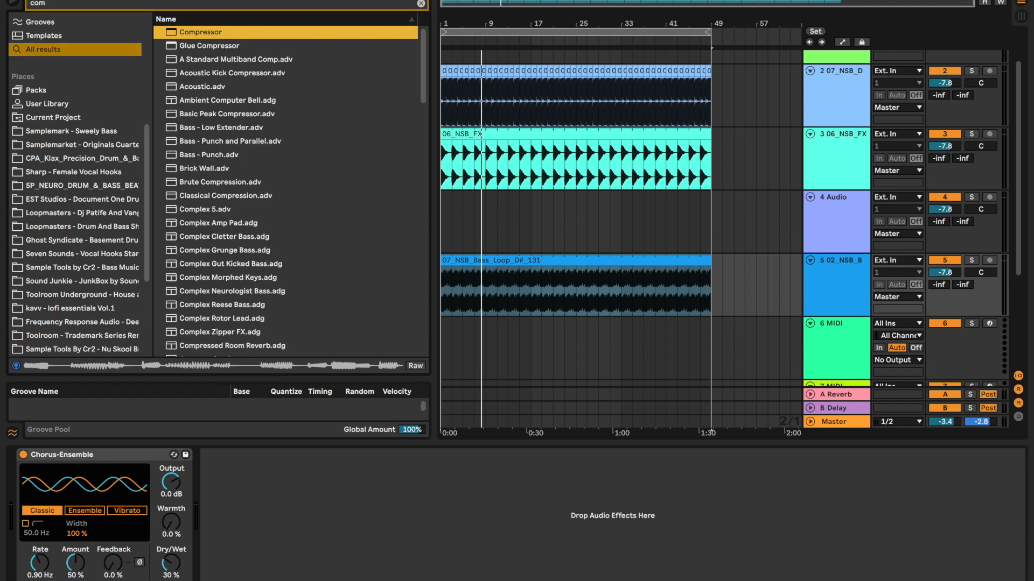
pyautogui.doubleClick(199, 31)
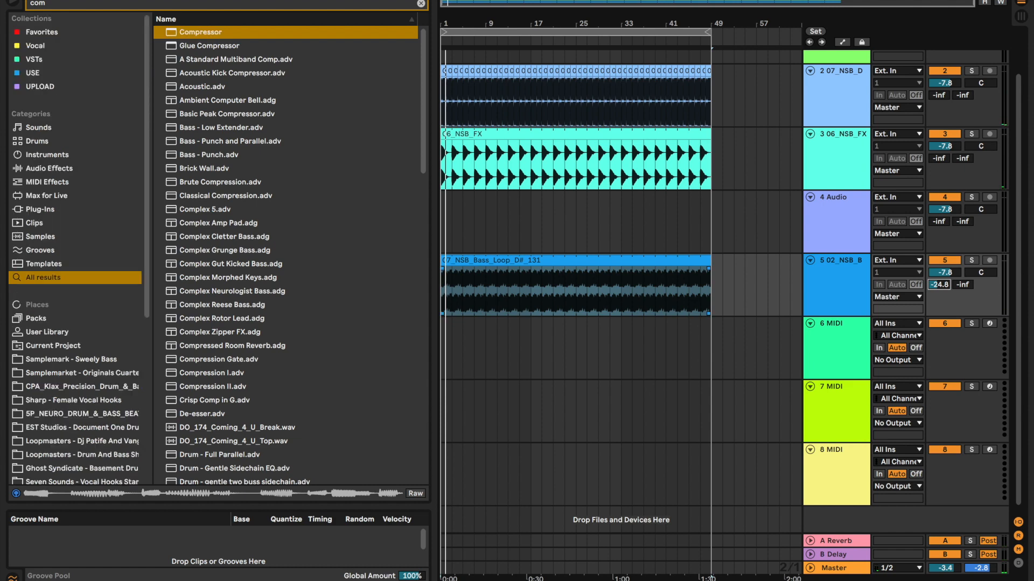
pyautogui.click(74, 360)
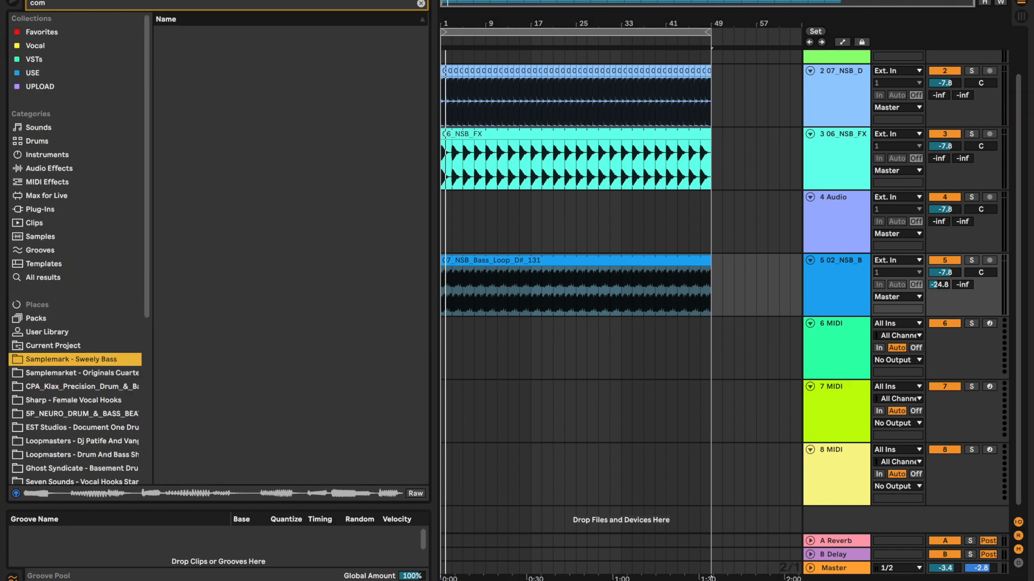
# - Browse to Synth_Loops, preview 02_NSB_Synth_Loop_F#m_130 and drop it onto track 6
pyautogui.click(72, 359)
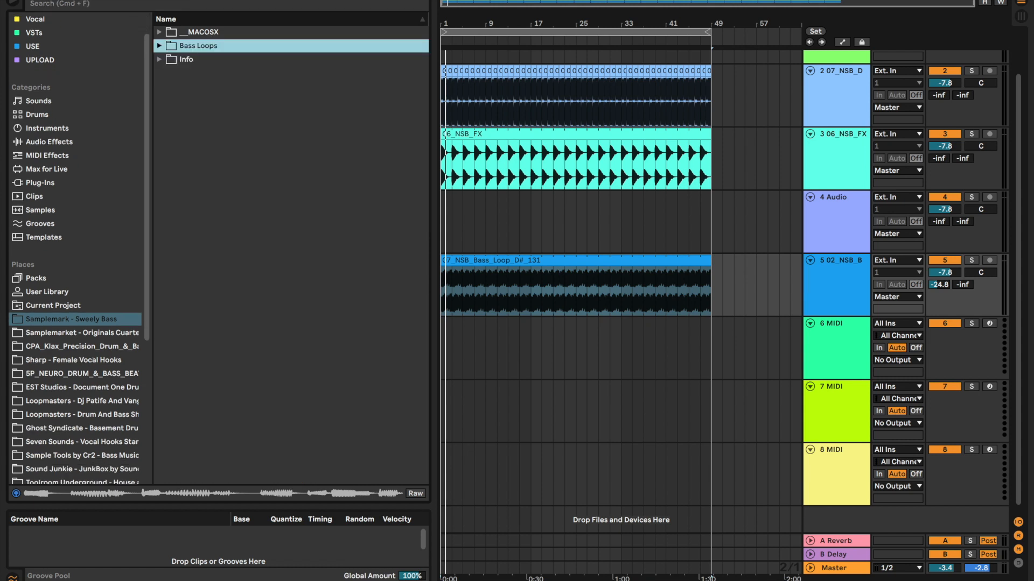
pyautogui.scroll(-3)
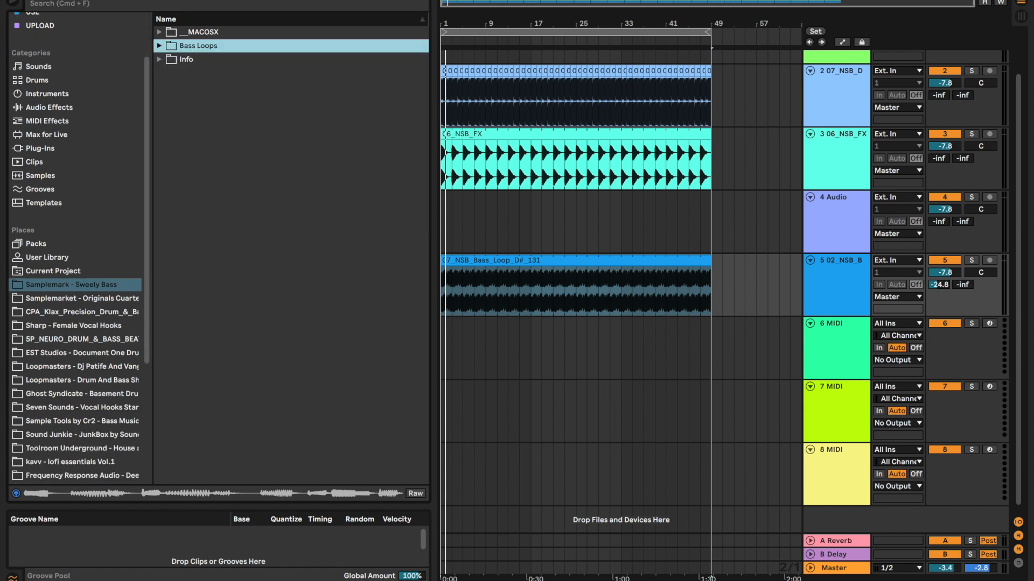
pyautogui.scroll(-3)
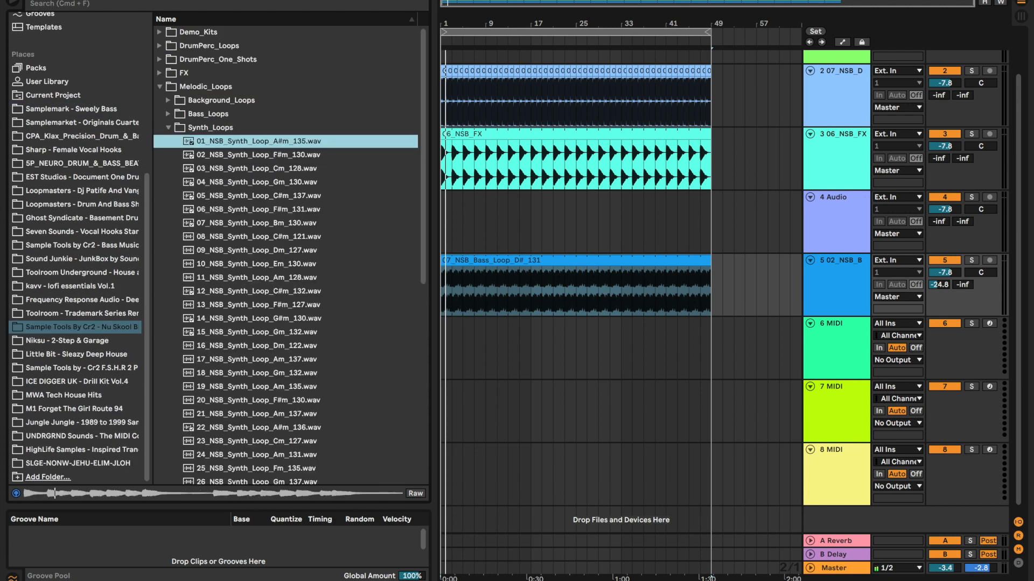
pyautogui.click(257, 154)
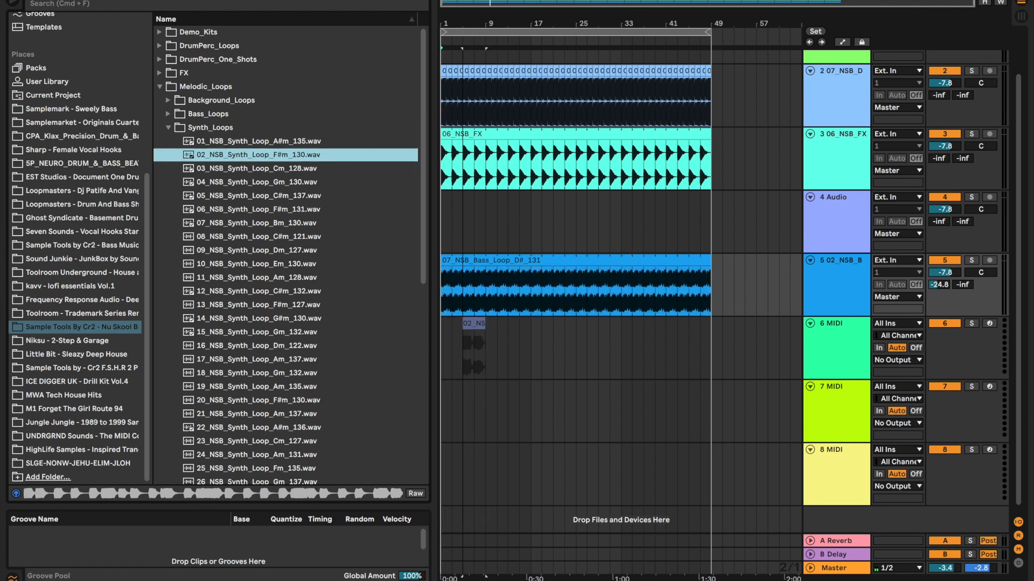
pyautogui.moveTo(256, 154); pyautogui.dragTo(587, 348)
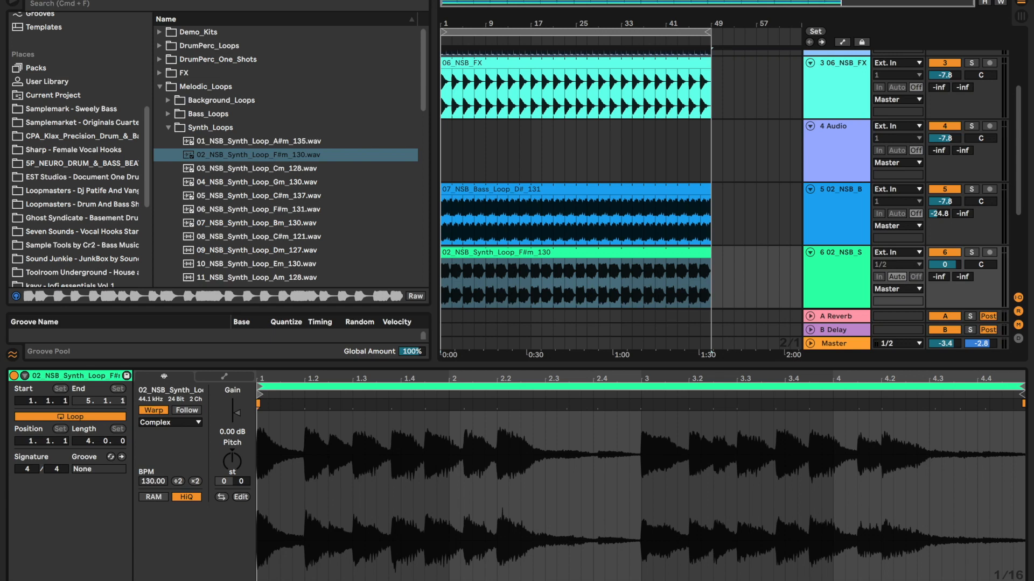
# - Warp the F#m synth loop in Beats mode, settling on 1/8 preservation after trying 1/32
pyautogui.click(168, 422)
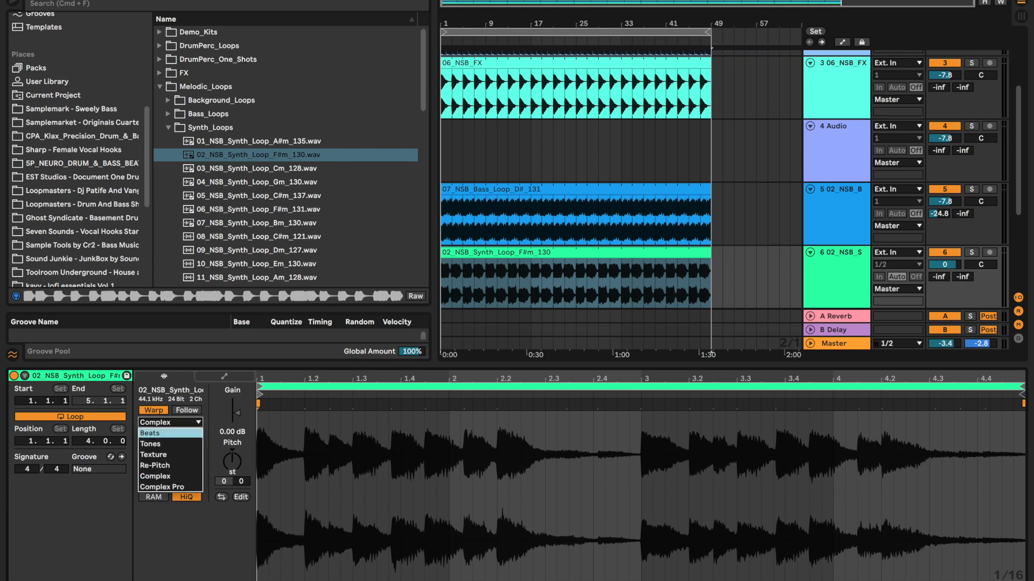
pyautogui.click(148, 433)
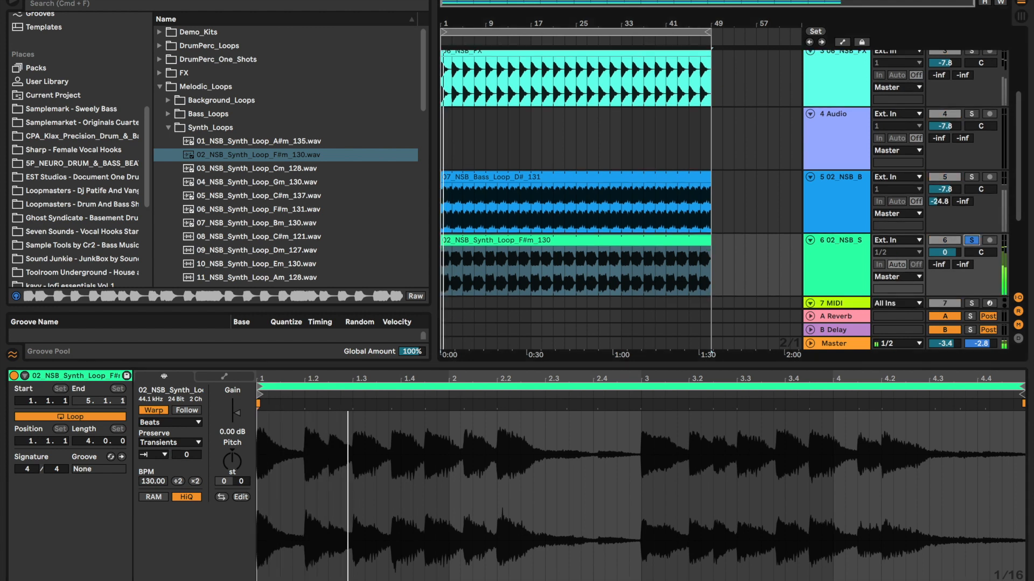
pyautogui.click(169, 443)
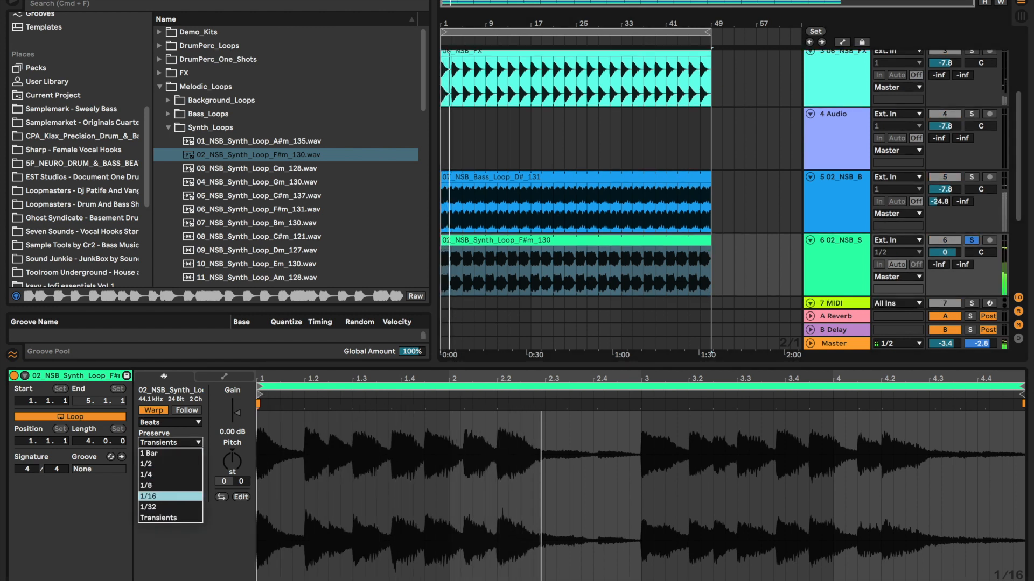
pyautogui.click(166, 495)
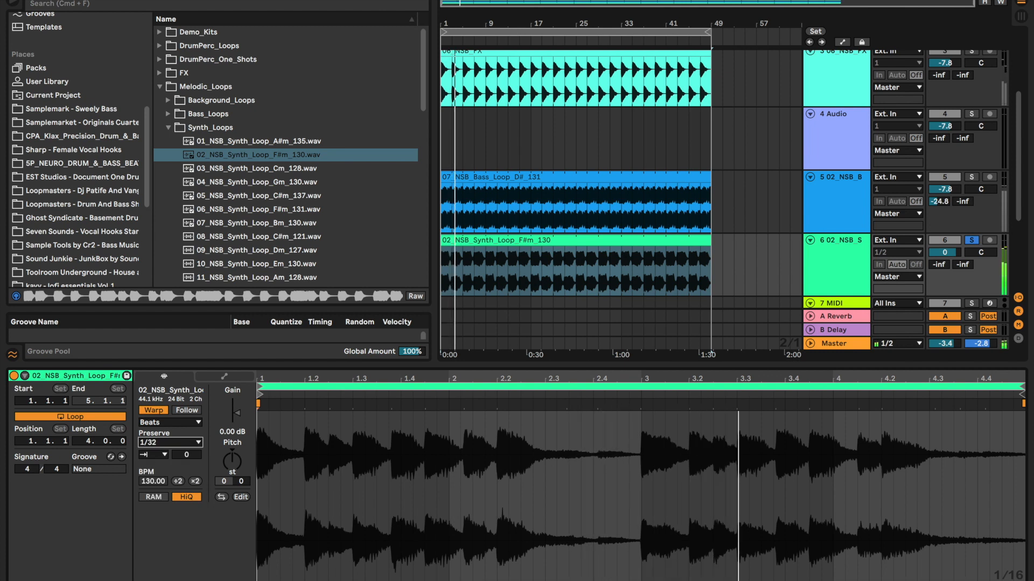
pyautogui.click(170, 443)
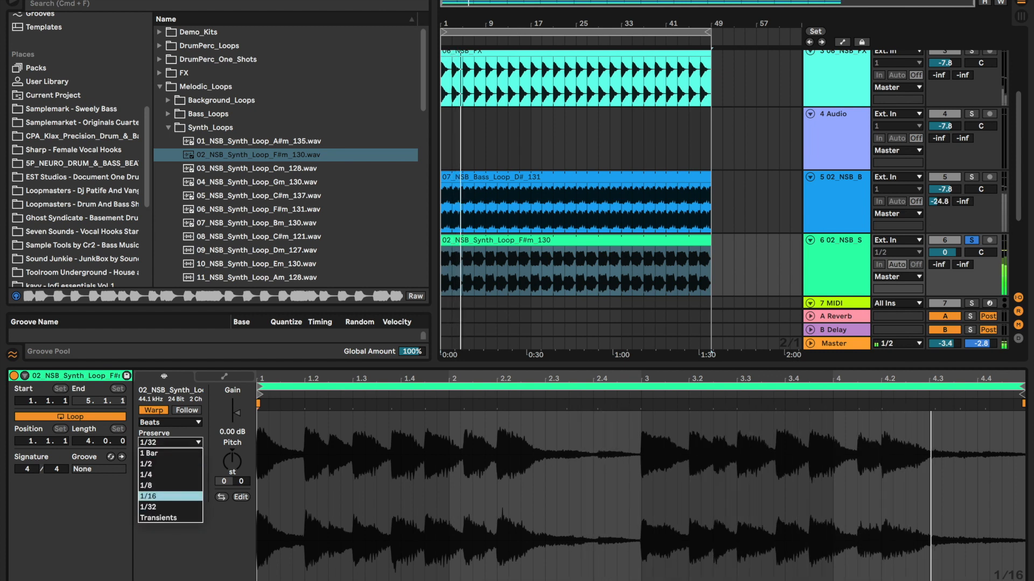
pyautogui.click(169, 495)
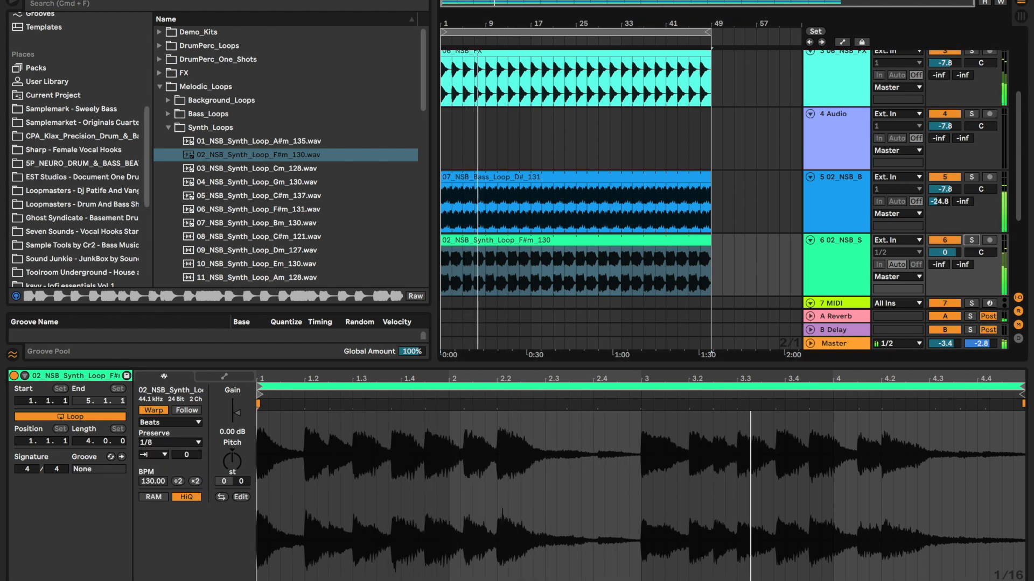
pyautogui.write('tj')
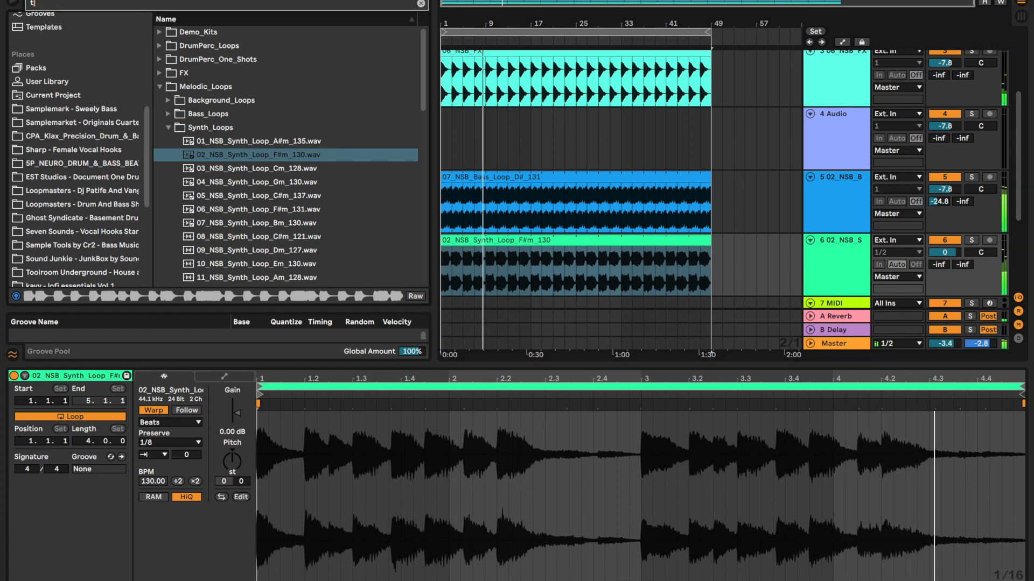
# - Find Tantra in the browser and load it onto the F#m synth loop track 6
pyautogui.write('an')
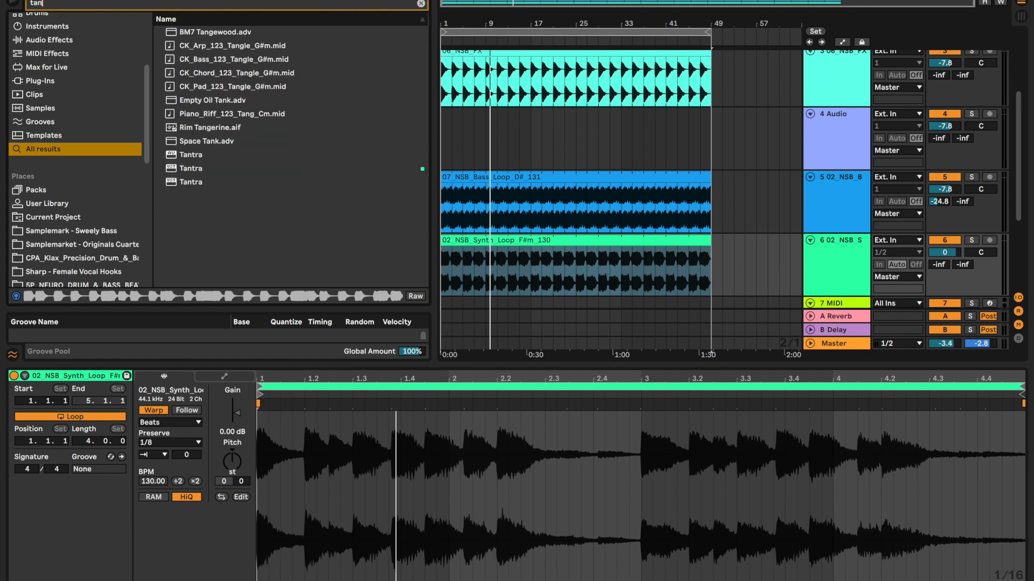
pyautogui.click(191, 168)
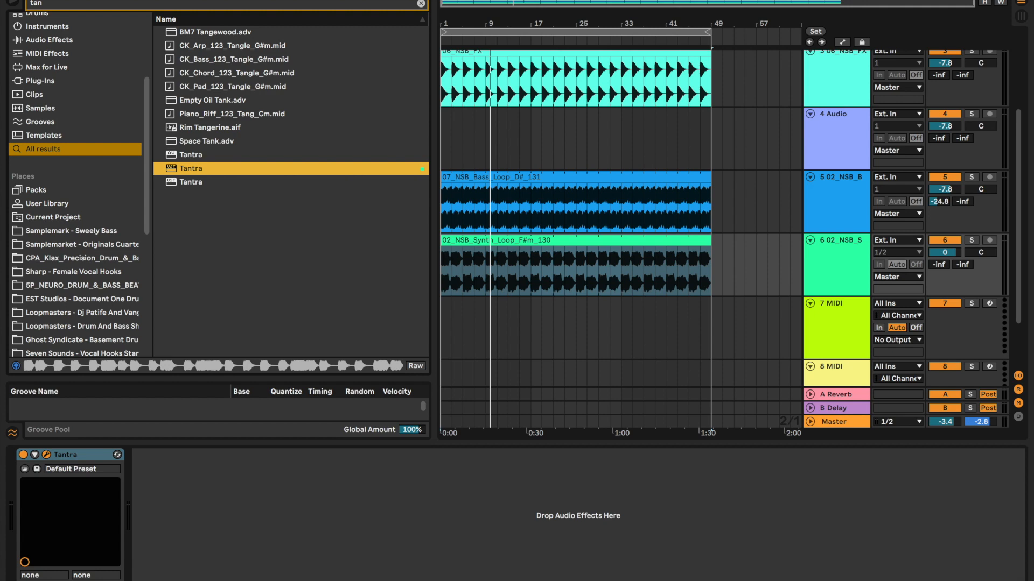
pyautogui.doubleClick(190, 167)
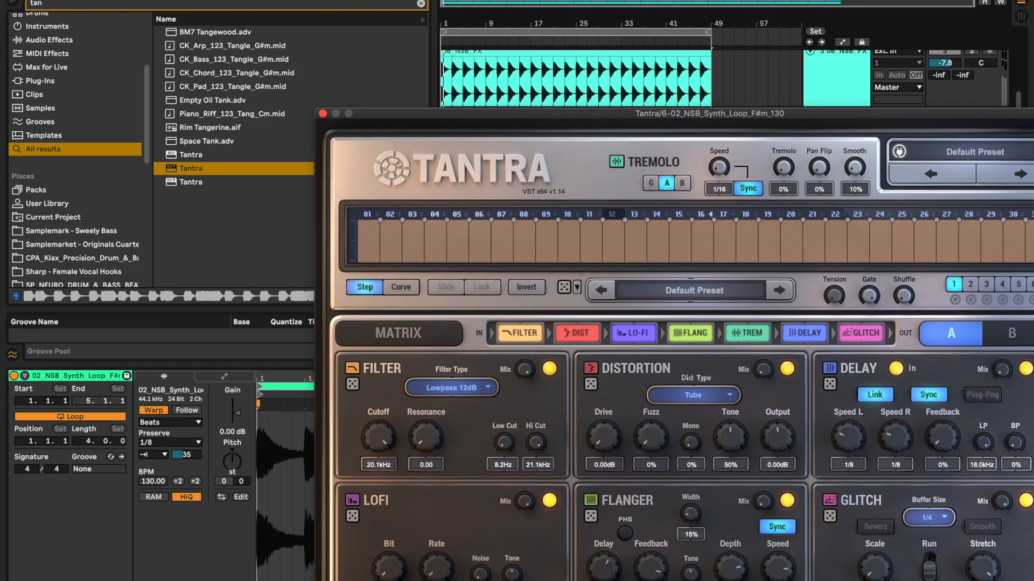
# - Preserve 1/16 divisions, try LOFI Cascade, settle on the FLT Clouds preset and close Tantra
pyautogui.click(170, 441)
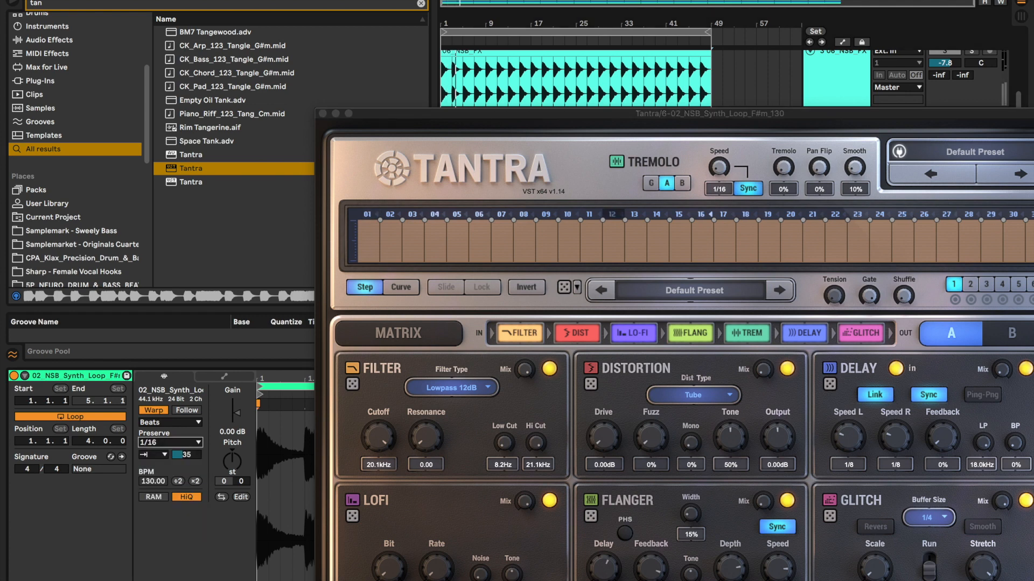
pyautogui.click(959, 150)
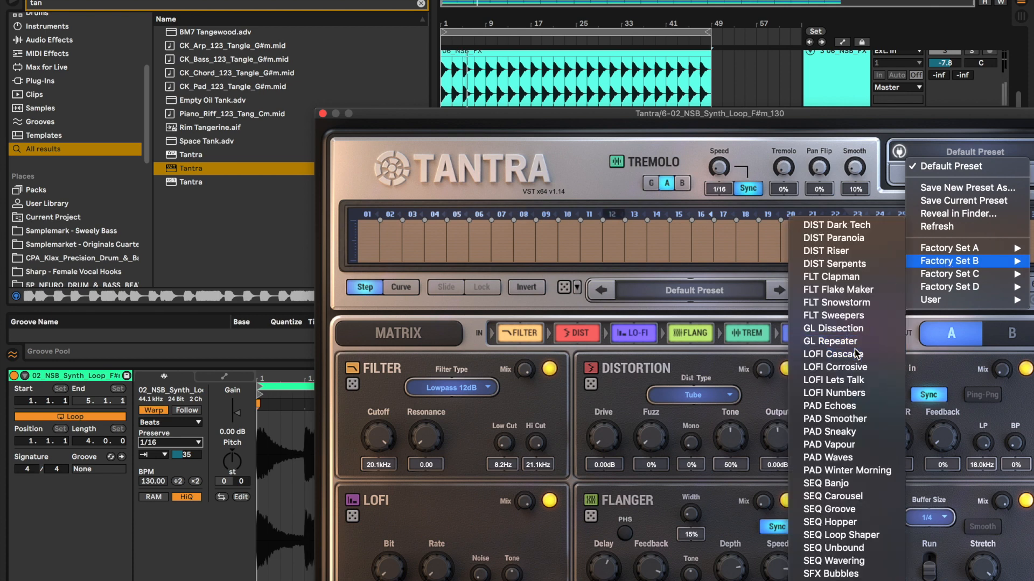
pyautogui.click(834, 355)
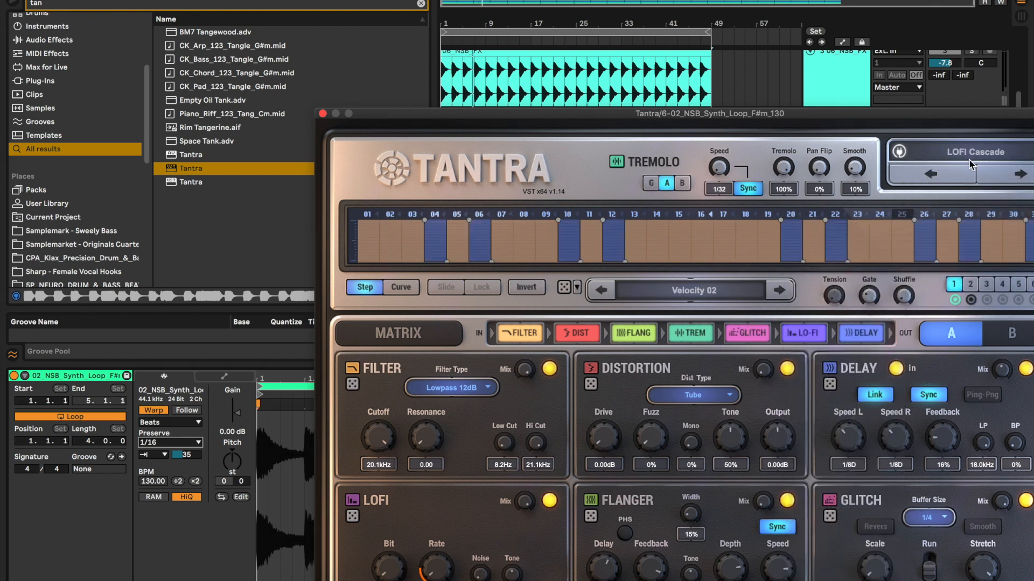
pyautogui.click(958, 152)
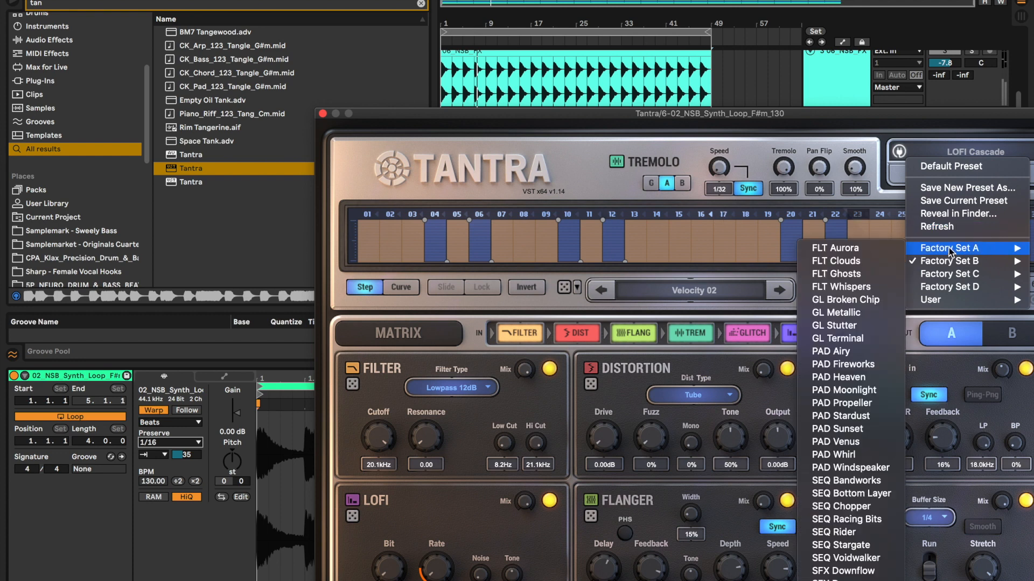
pyautogui.click(946, 247)
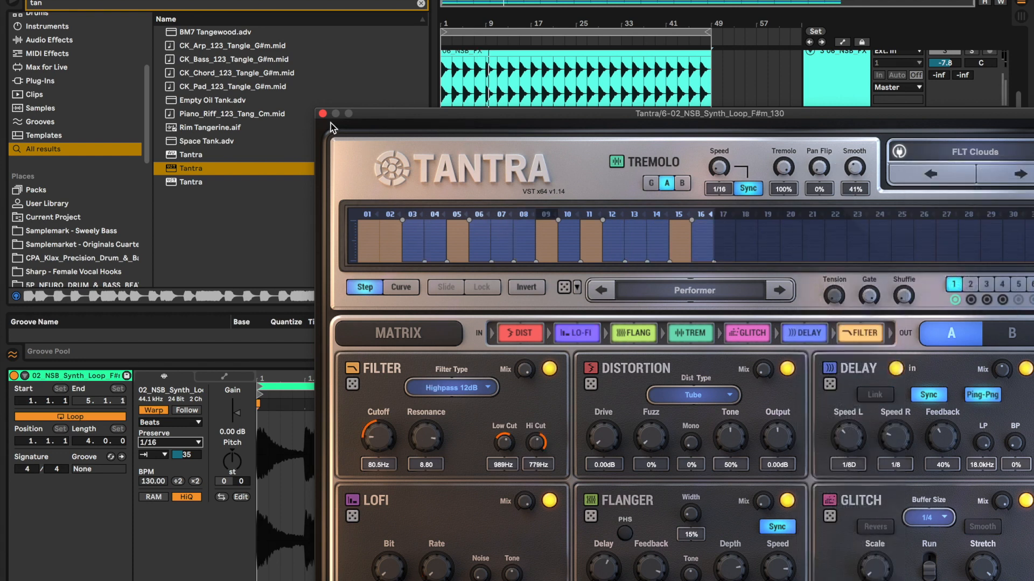
pyautogui.click(322, 114)
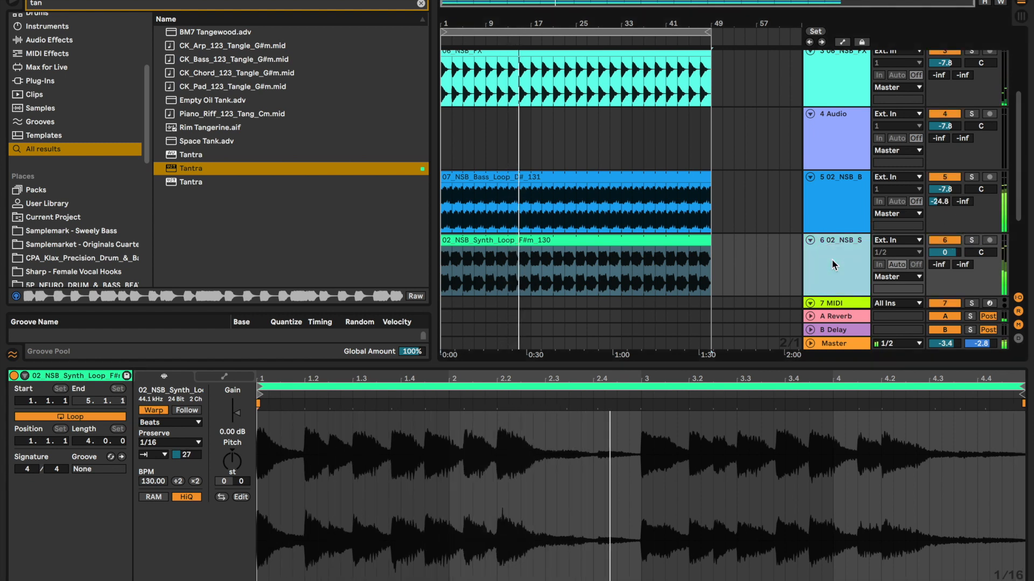
# - Add EQ Eight to the synth loop track's chain after Tantra
pyautogui.click(170, 442)
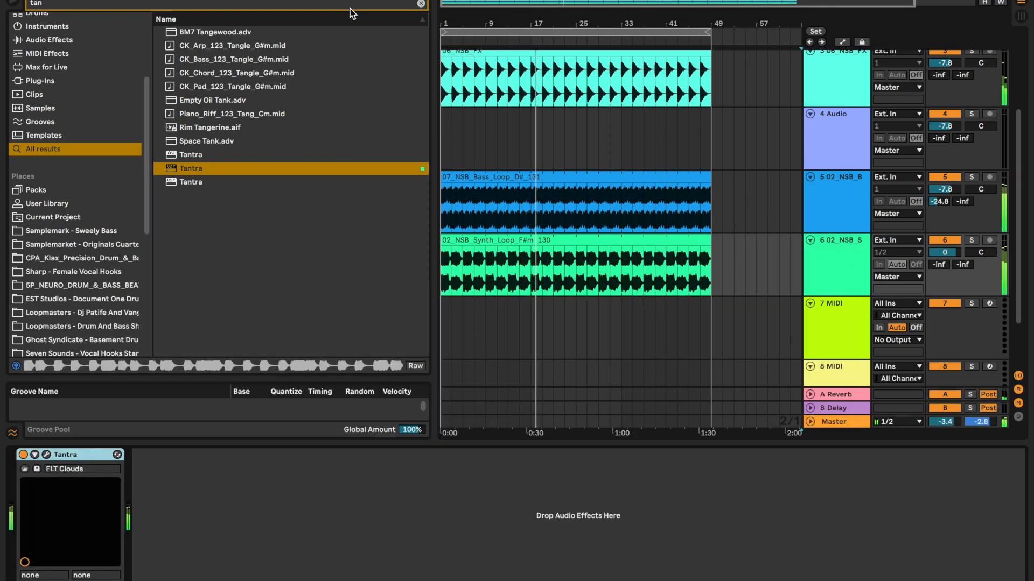
pyautogui.write('eq')
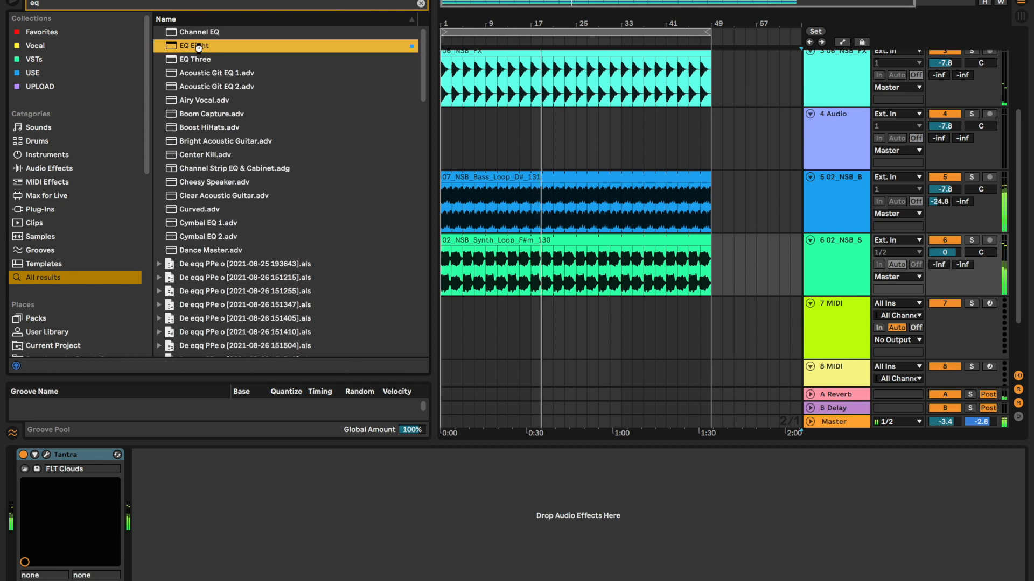
pyautogui.doubleClick(192, 45)
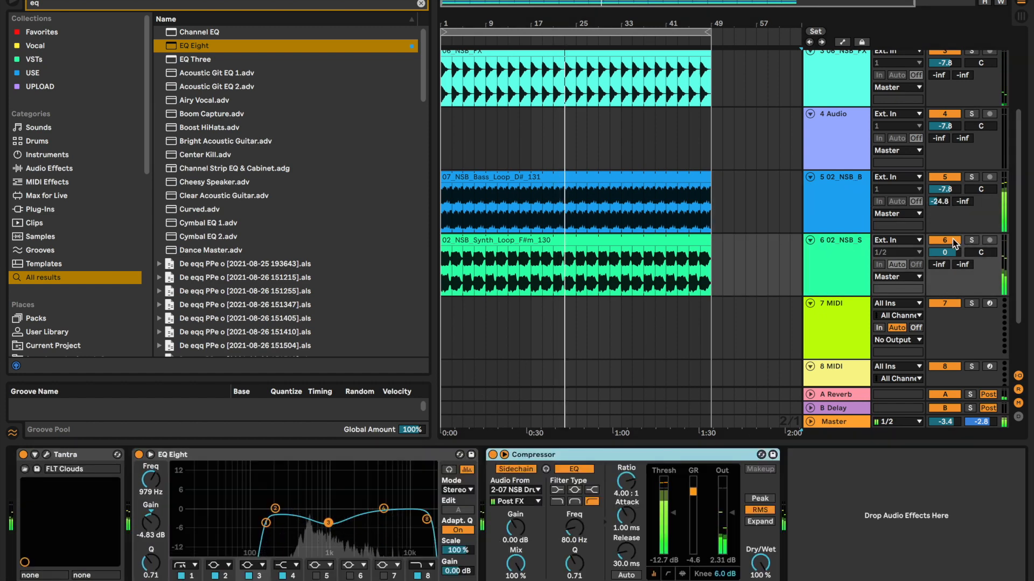
# - Switch the synth track to split stereo panning and raise EQ band 1 to about 245 Hz
pyautogui.rightClick(953, 245)
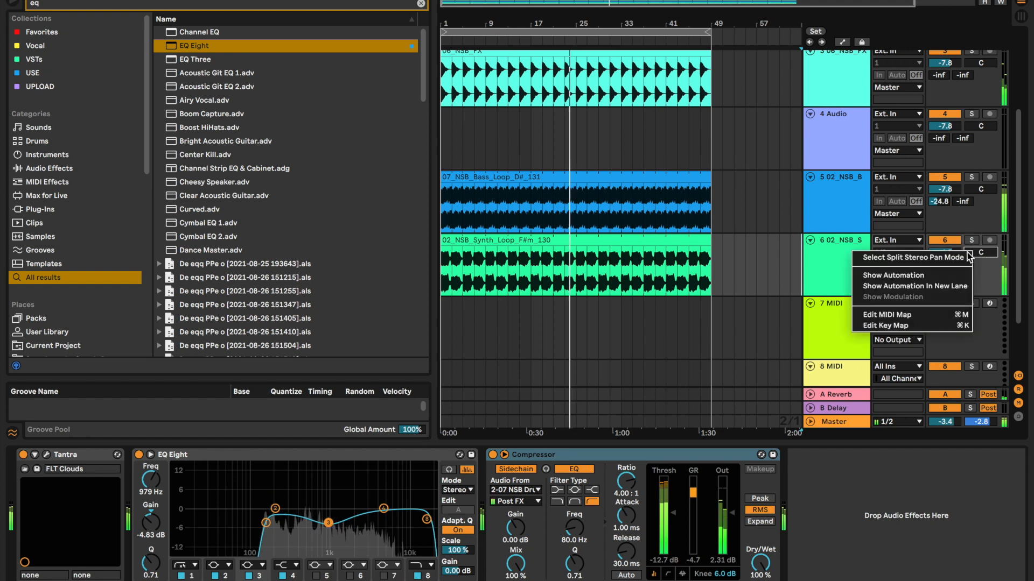
pyautogui.click(912, 257)
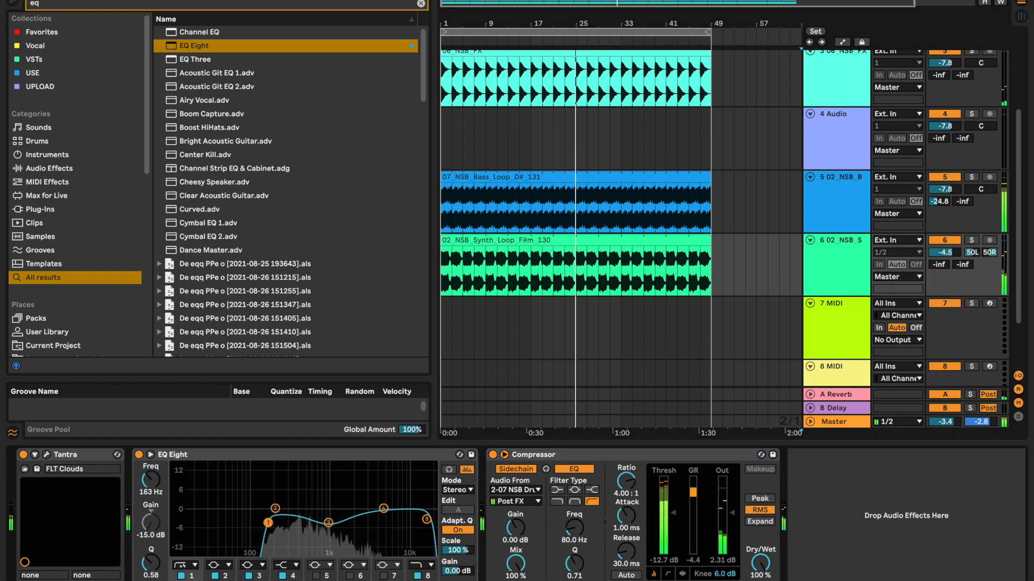
pyautogui.moveTo(268, 523); pyautogui.dragTo(277, 512)
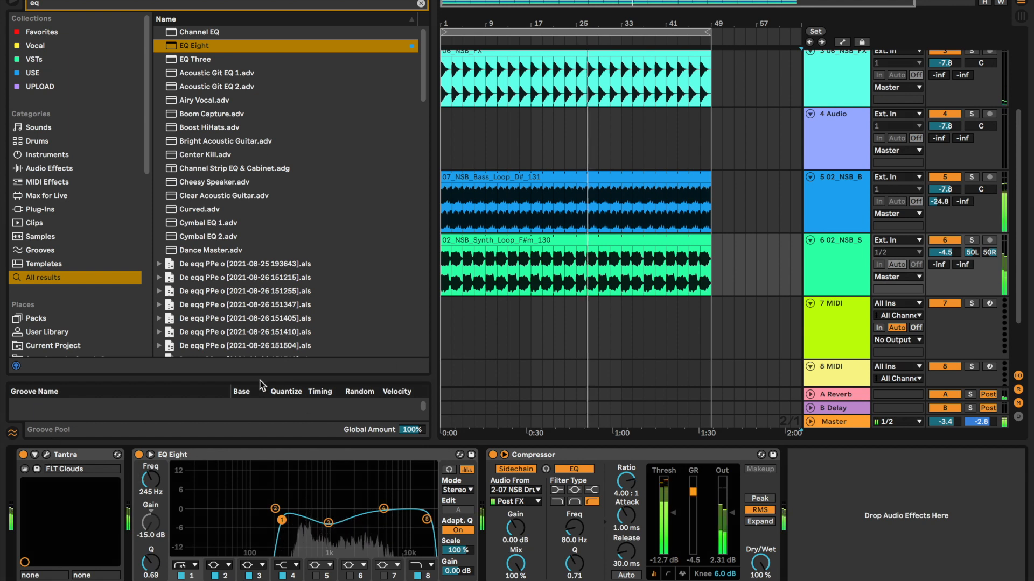
pyautogui.moveTo(632, 284)
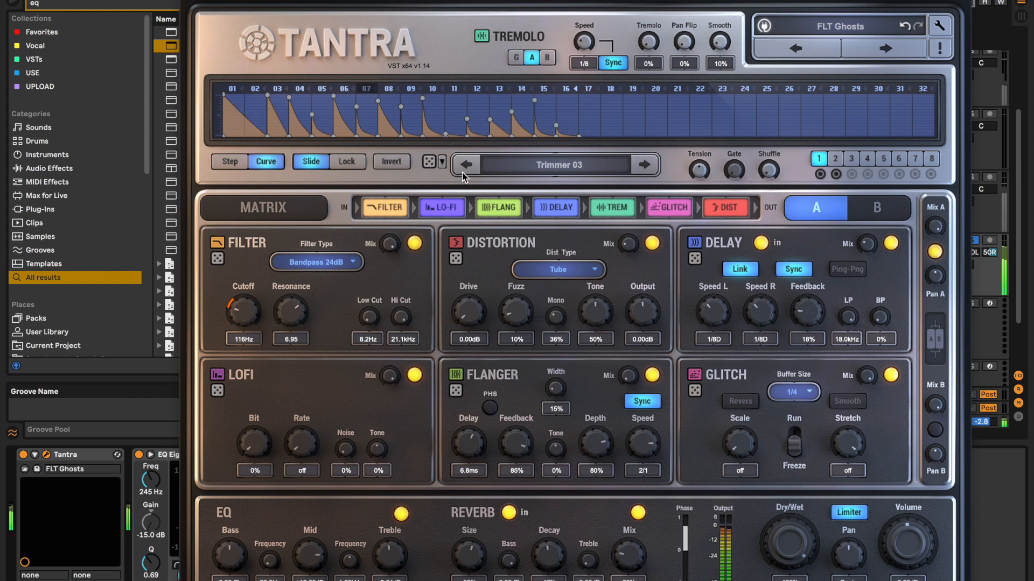
# - Step the gate pattern back toward Trimmer 01 and bring up the pattern list
pyautogui.click(466, 163)
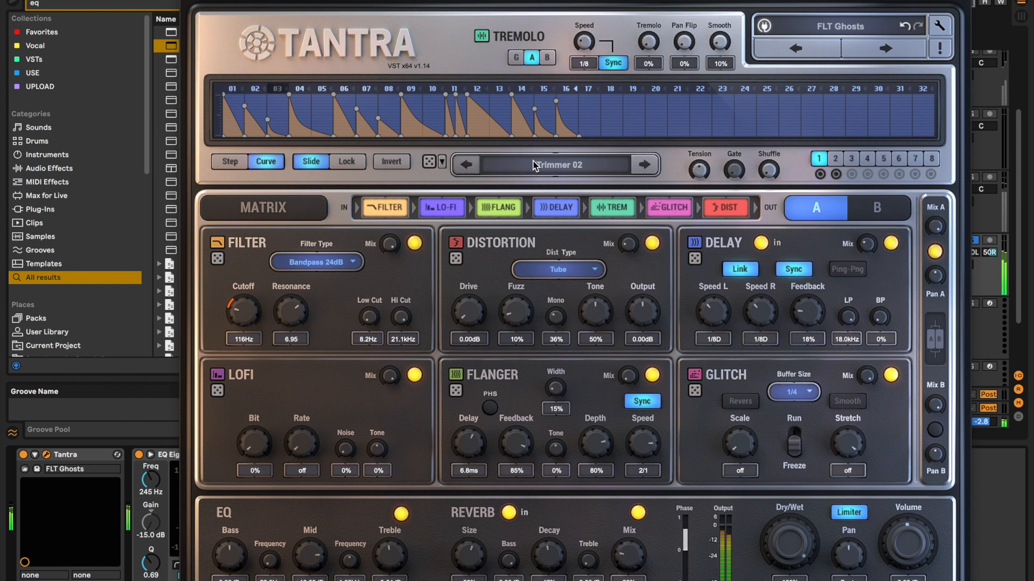
pyautogui.click(553, 164)
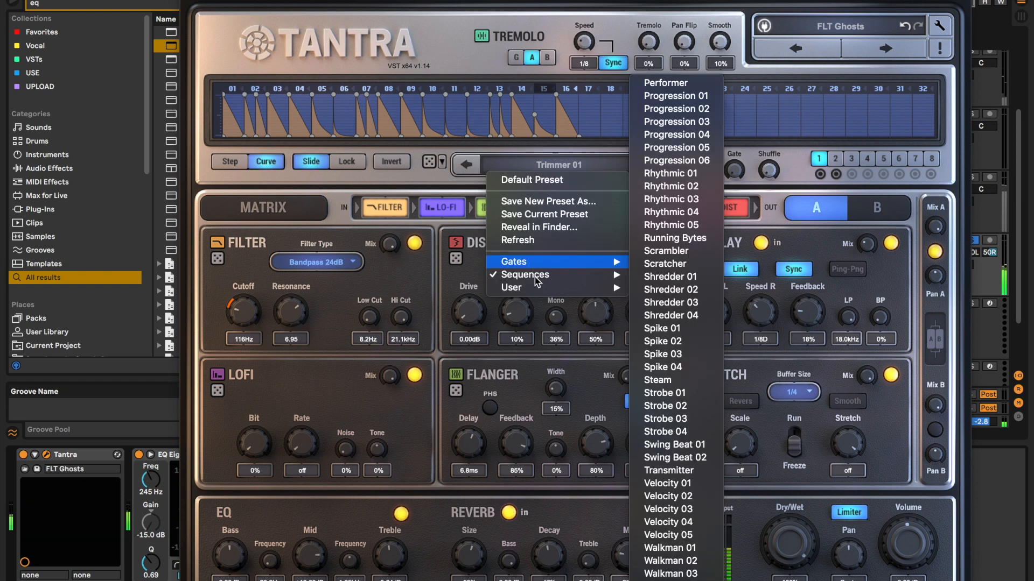